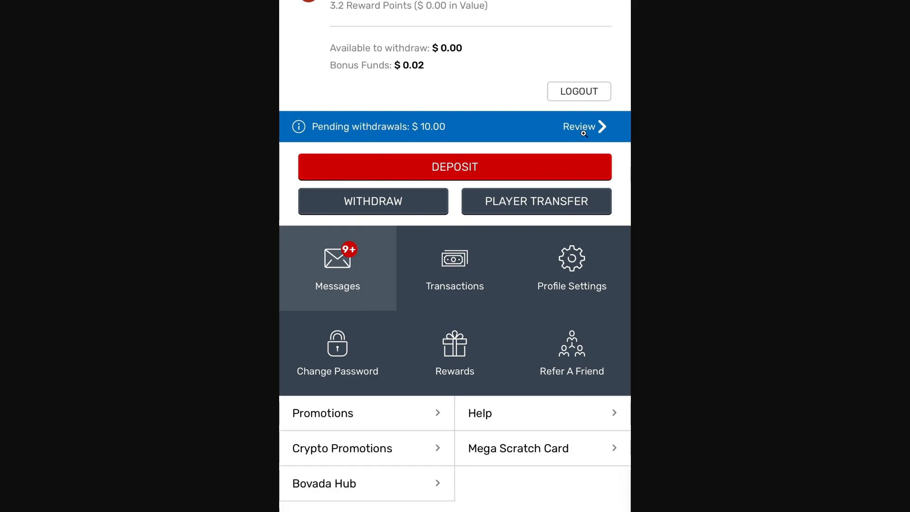
{"action": "mouse_move", "coordinate": [408, 154]}
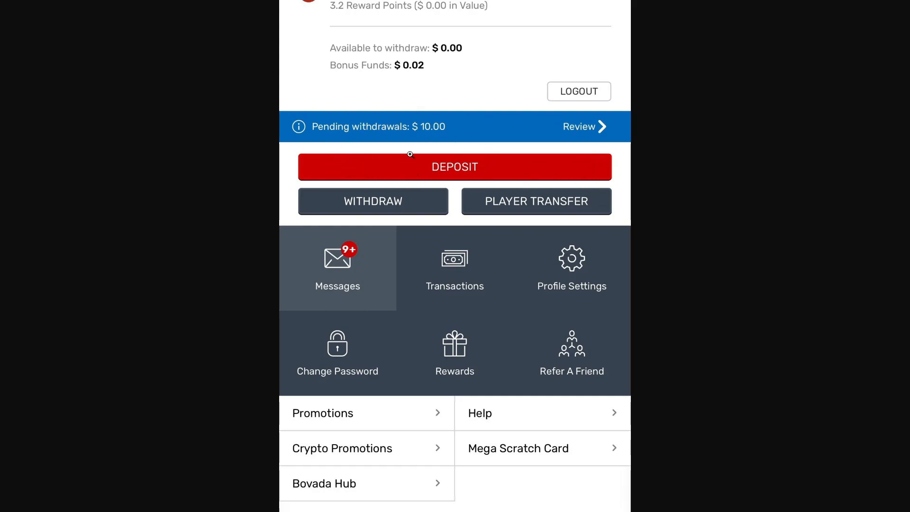
Step: Start a Bovada deposit and pick Bitcoin to reveal the QR code and deposit address
{"action": "left_click", "coordinate": [454, 166]}
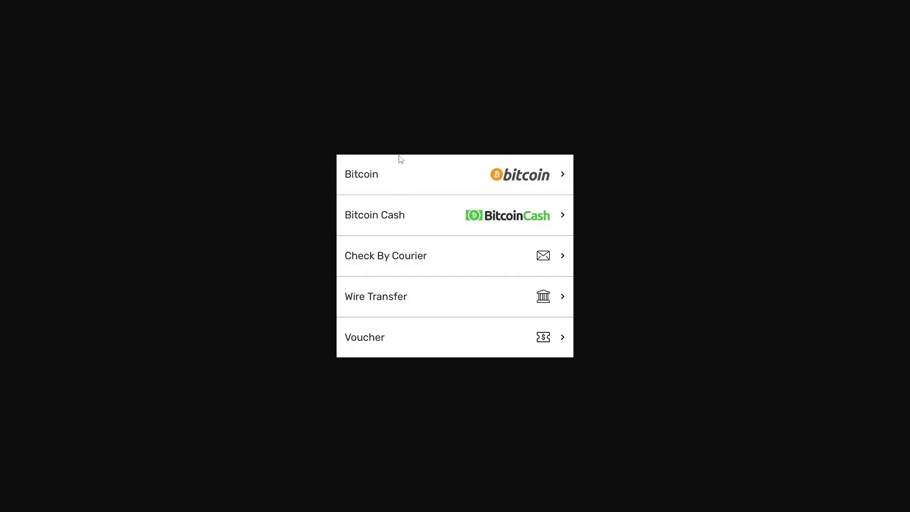
{"action": "mouse_move", "coordinate": [411, 161]}
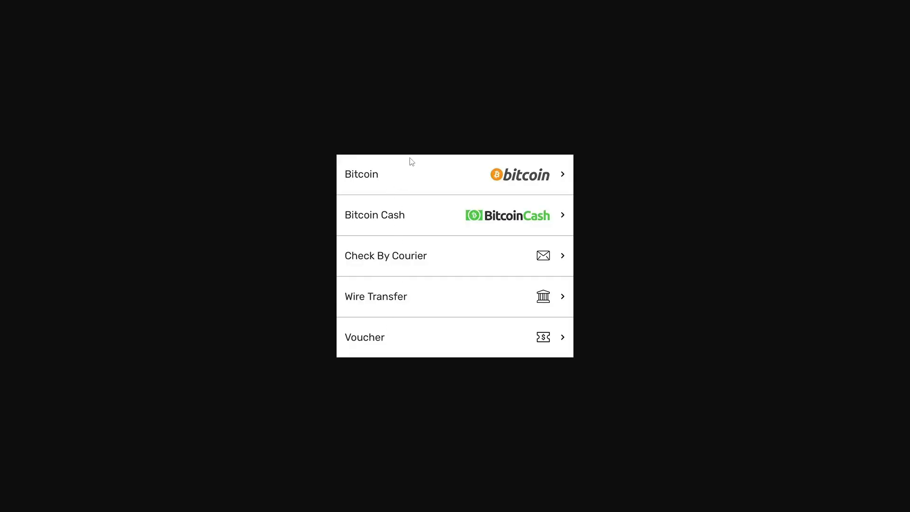
{"action": "left_click", "coordinate": [361, 174]}
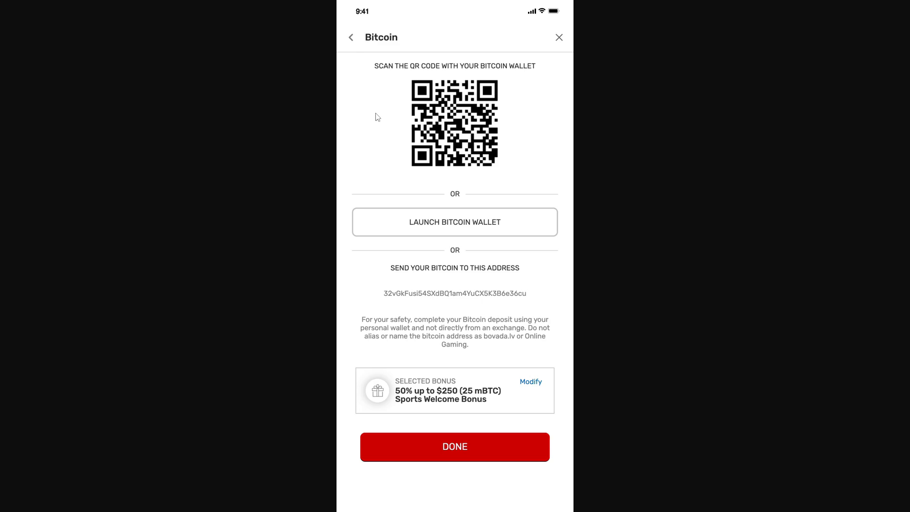
{"action": "mouse_move", "coordinate": [387, 108]}
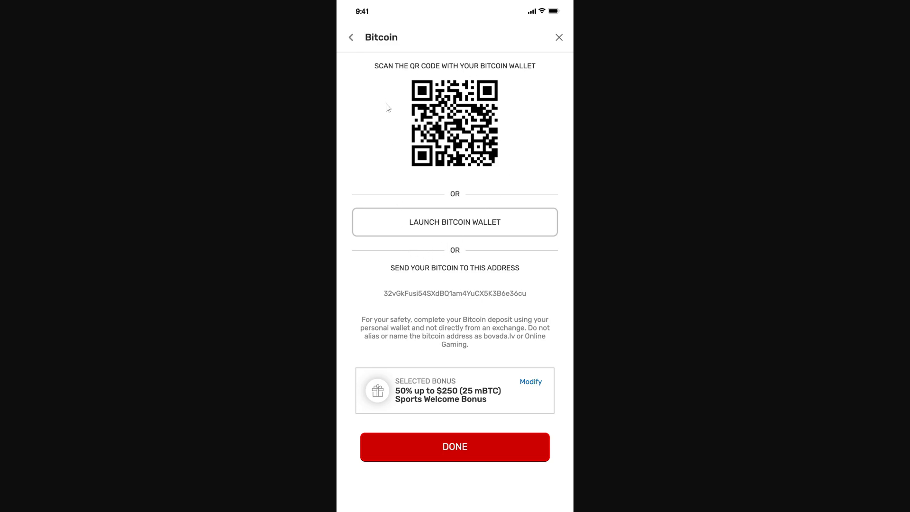
{"action": "mouse_move", "coordinate": [385, 122]}
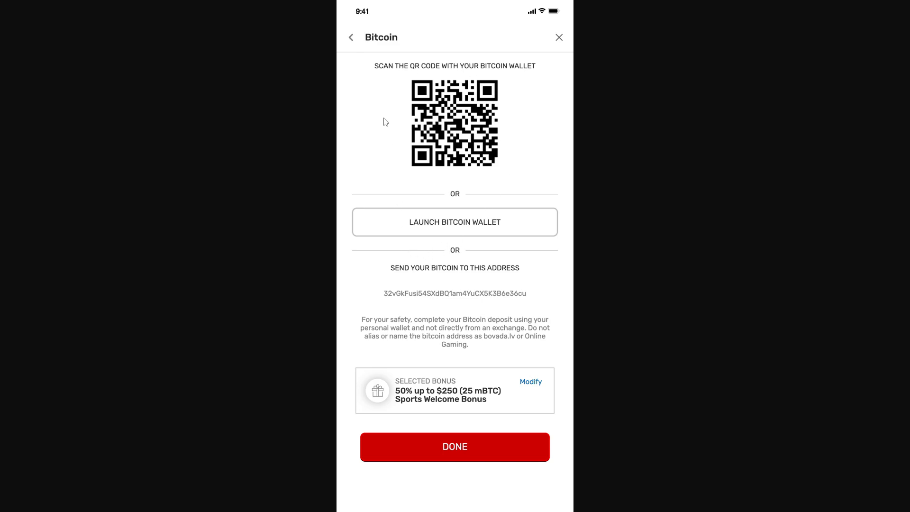
{"action": "mouse_move", "coordinate": [378, 294]}
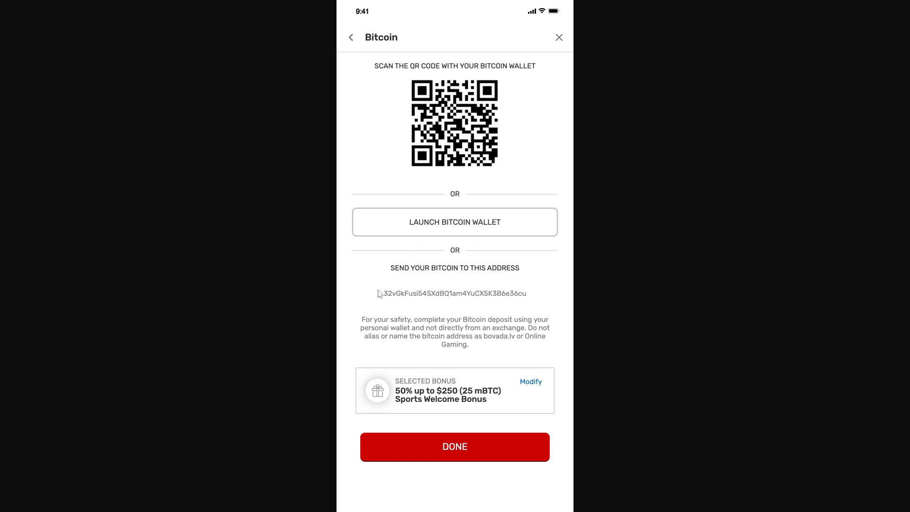
{"action": "mouse_move", "coordinate": [468, 52]}
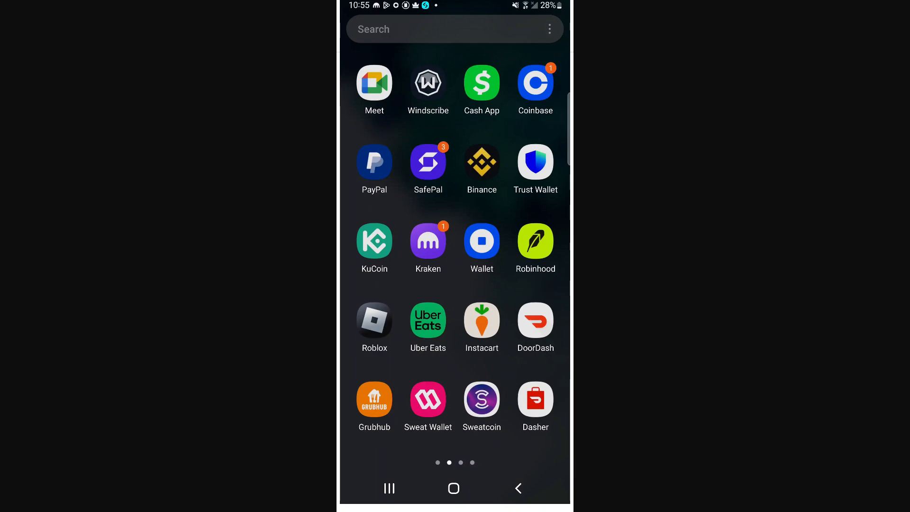
Step: Launch Cash App, go to the Money tab and open the Bitcoin card
{"action": "left_click", "coordinate": [481, 83]}
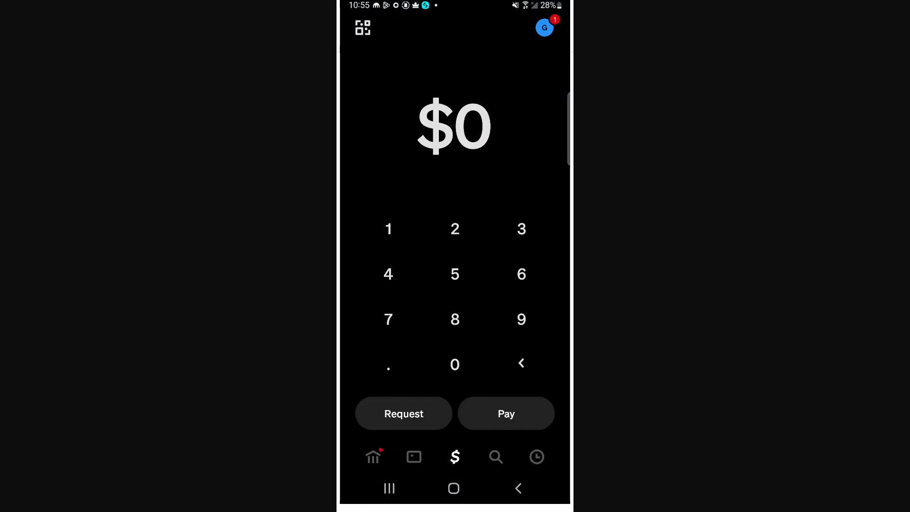
{"action": "left_click", "coordinate": [455, 457]}
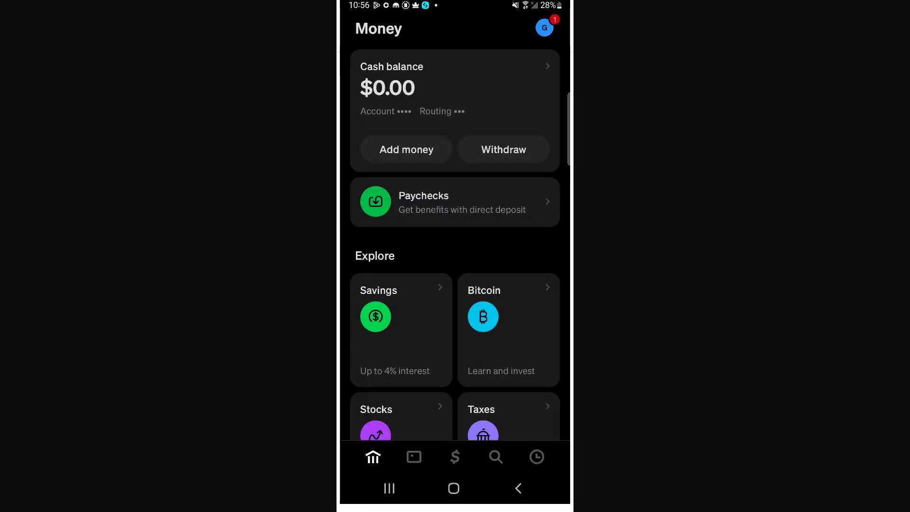
{"action": "left_click", "coordinate": [507, 330]}
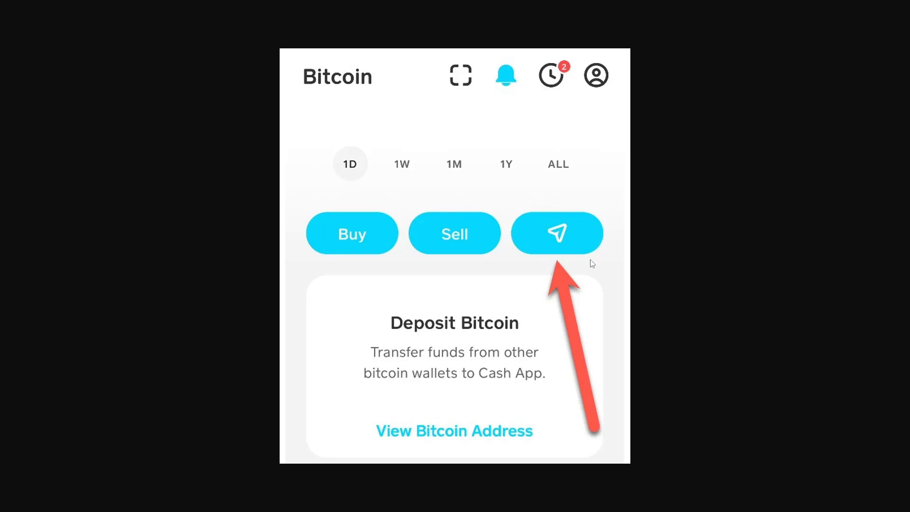
{"action": "mouse_move", "coordinate": [535, 233]}
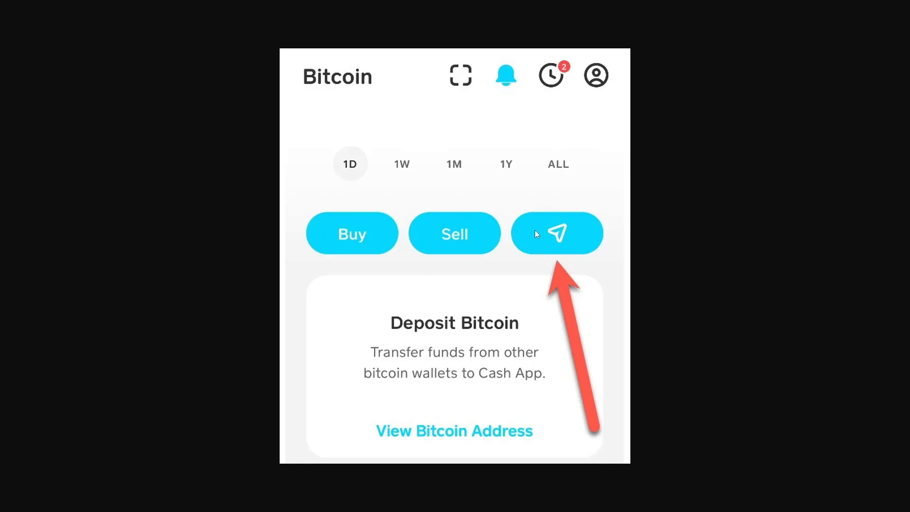
Step: Start a Bitcoin send from Cash App's Bitcoin page
{"action": "left_click", "coordinate": [555, 233]}
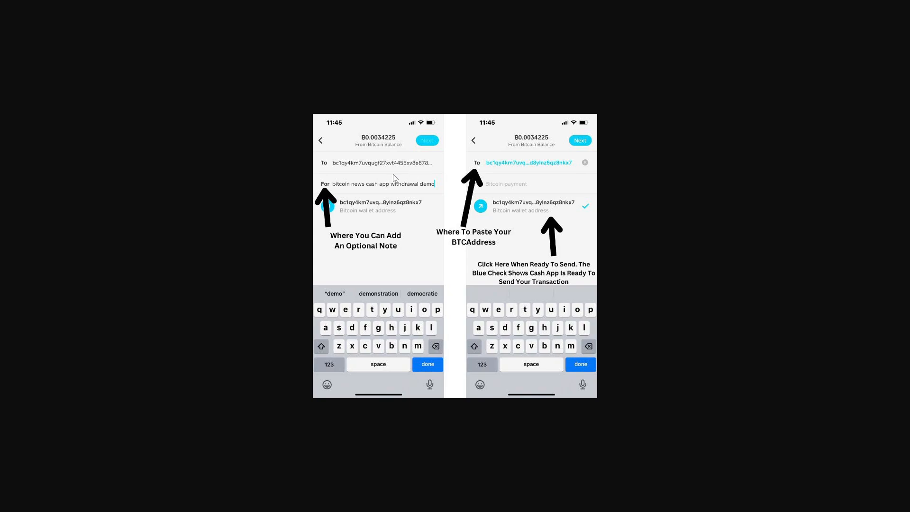
{"action": "mouse_move", "coordinate": [593, 151]}
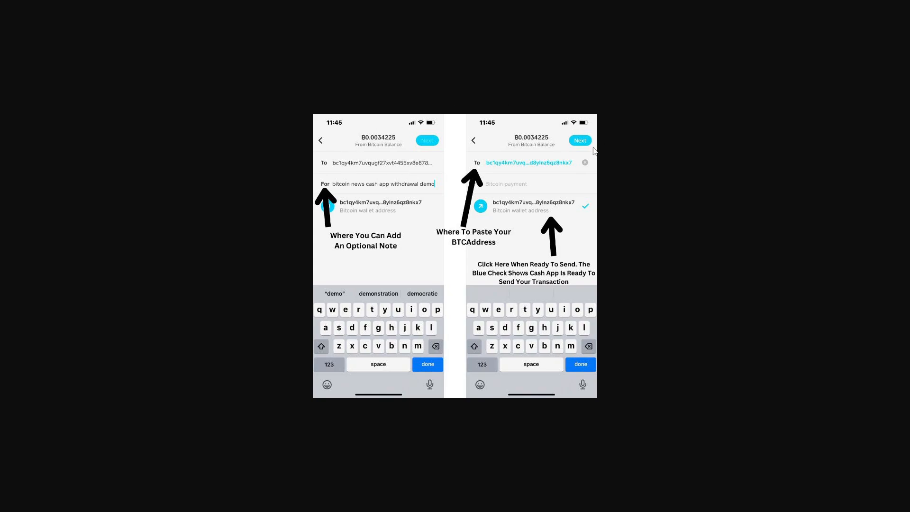